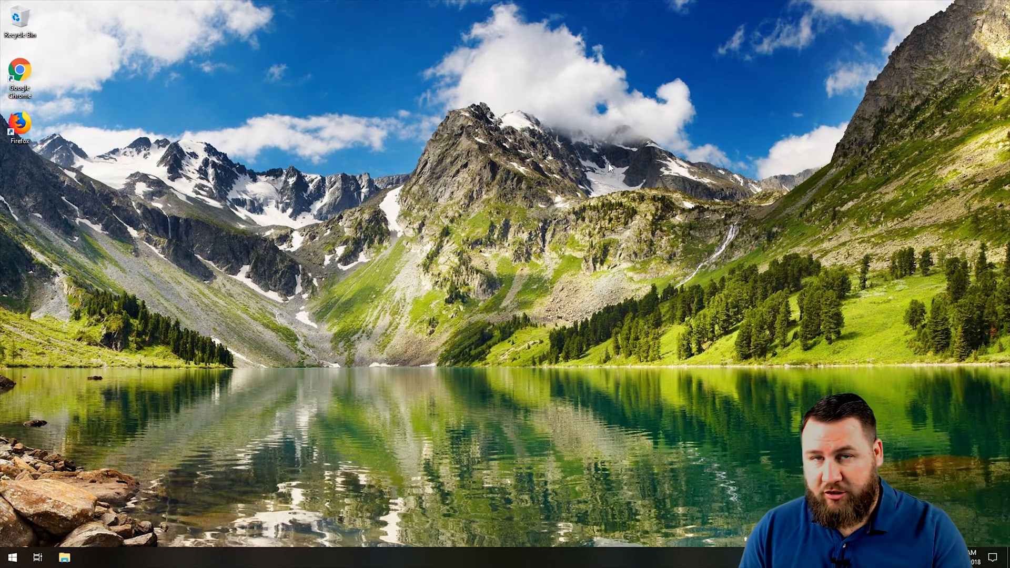
pyautogui.moveTo(594, 137)
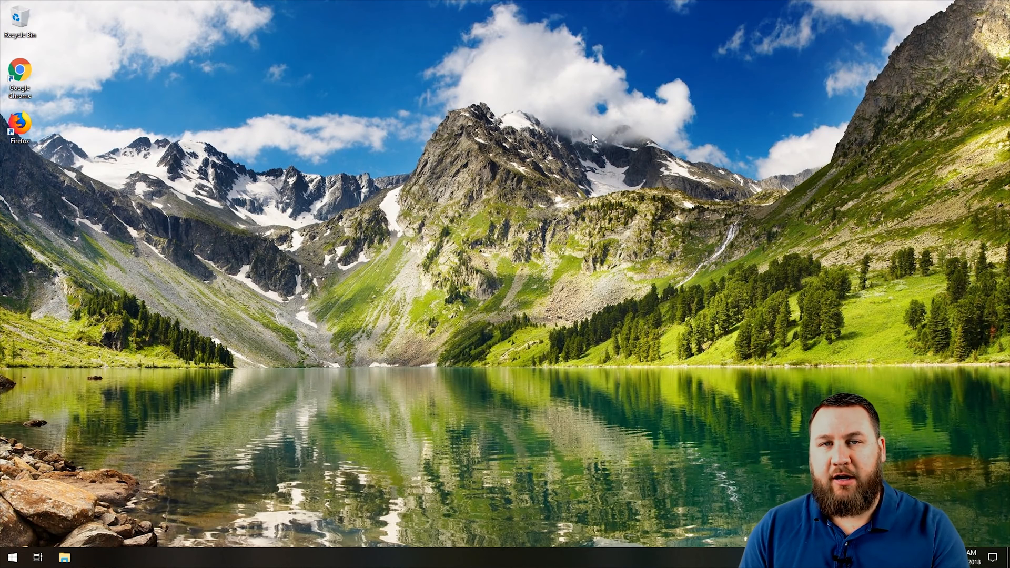
pyautogui.moveTo(522, 215)
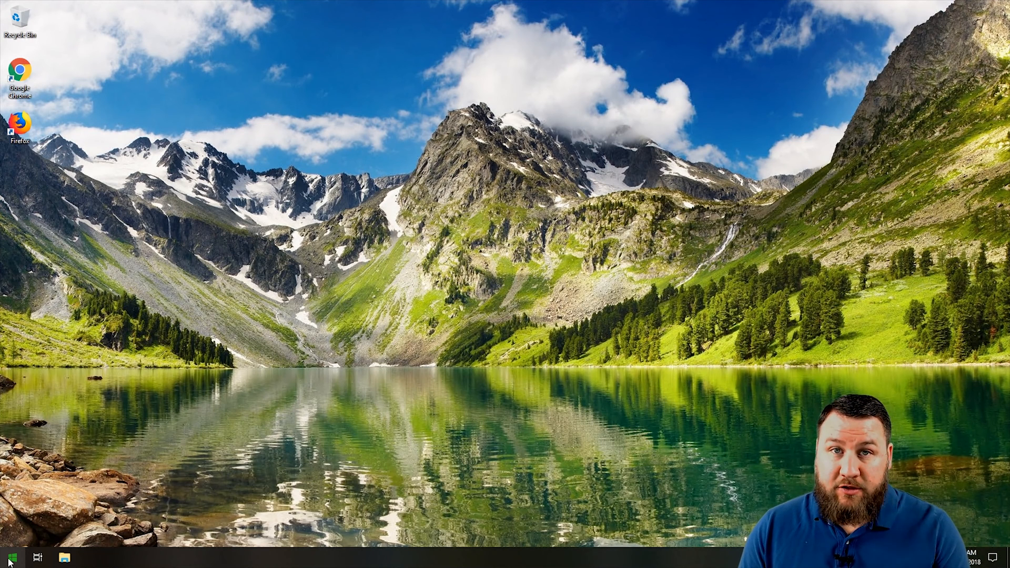
# Launch a Command Prompt via the Run dialog with cmd, then close that window
pyautogui.click(10, 557)
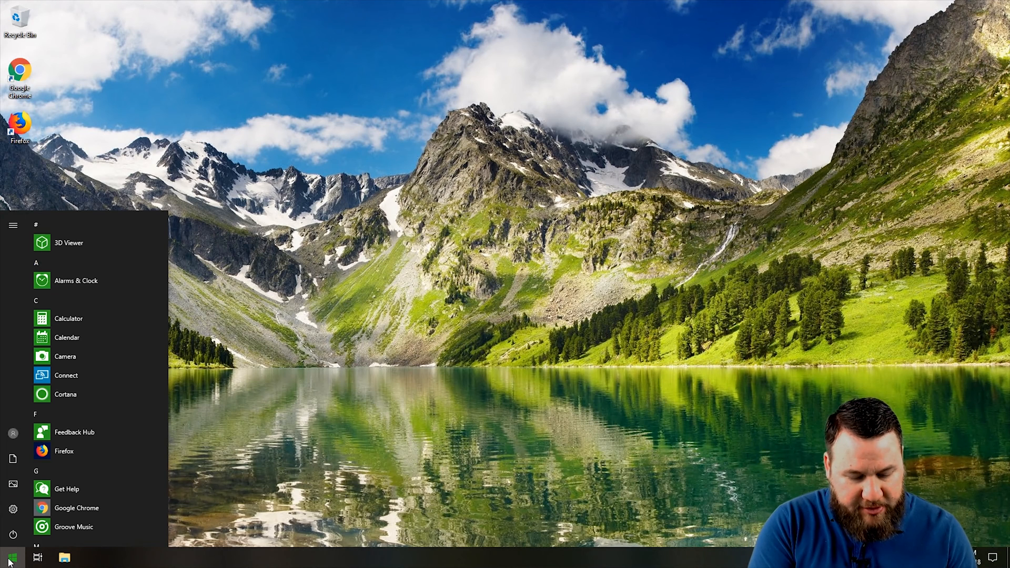
pyautogui.write('cmd')
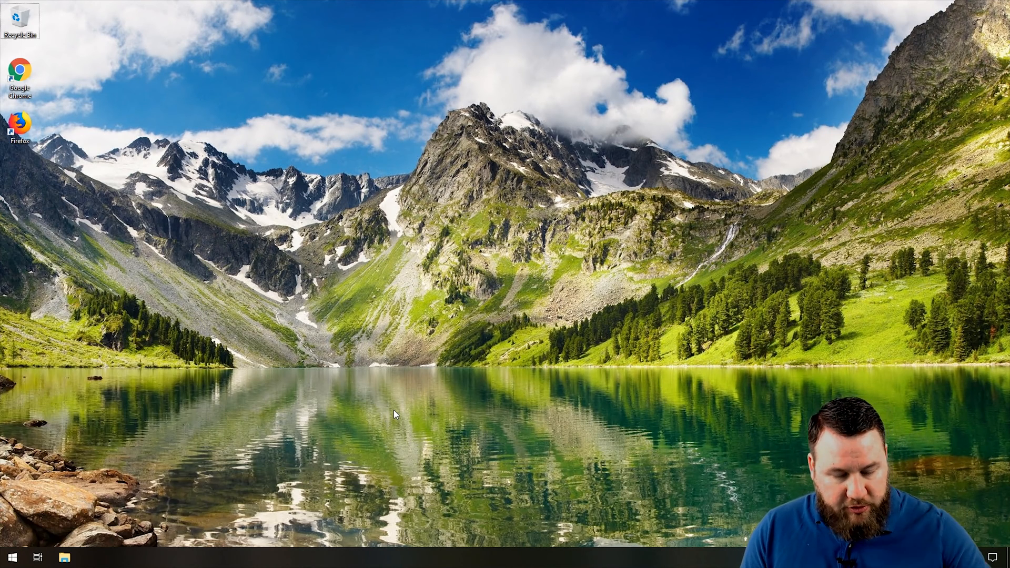
pyautogui.press('Win+r')
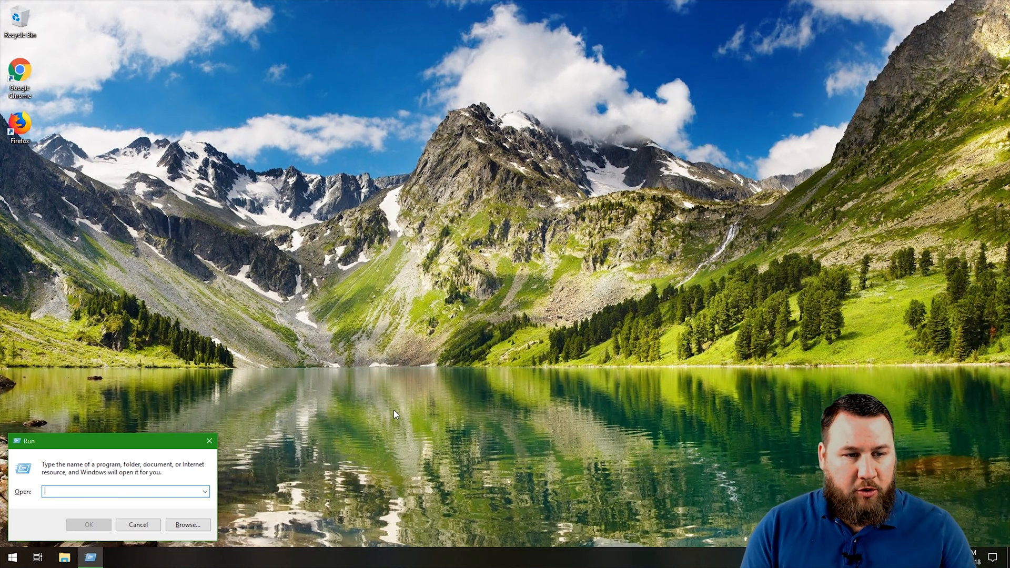
pyautogui.write('cmd')
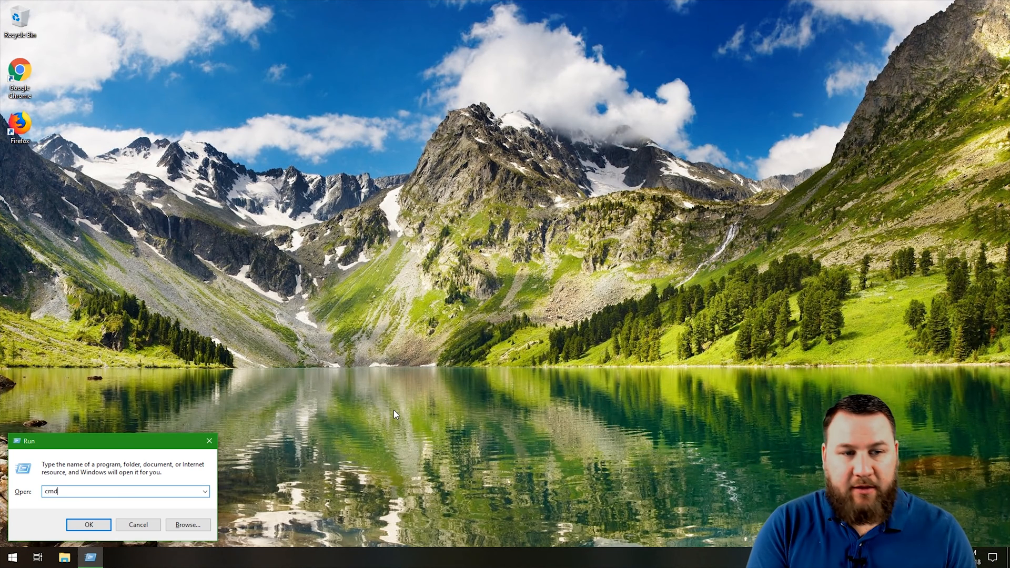
pyautogui.click(89, 524)
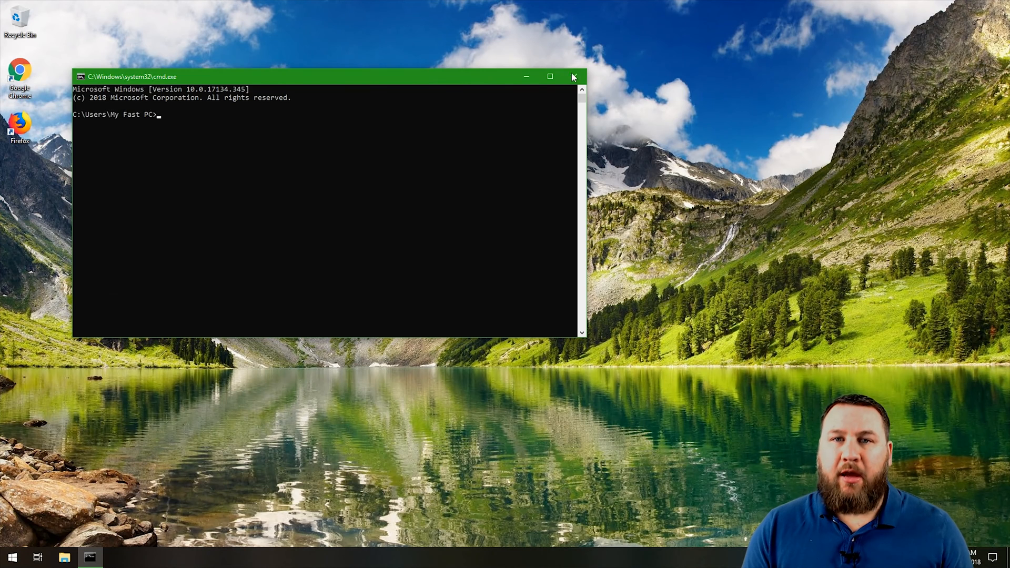
pyautogui.click(572, 76)
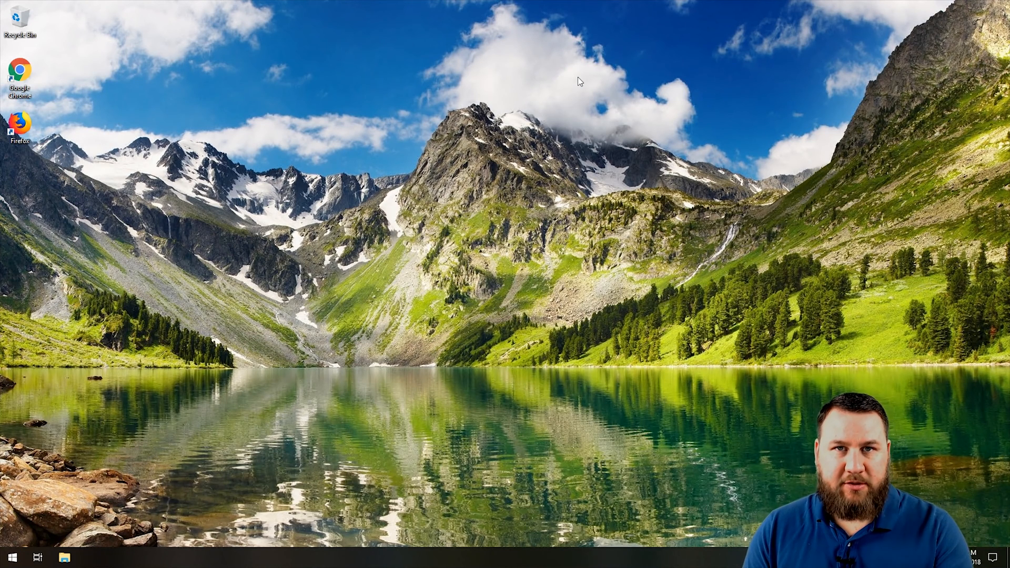
pyautogui.moveTo(225, 354)
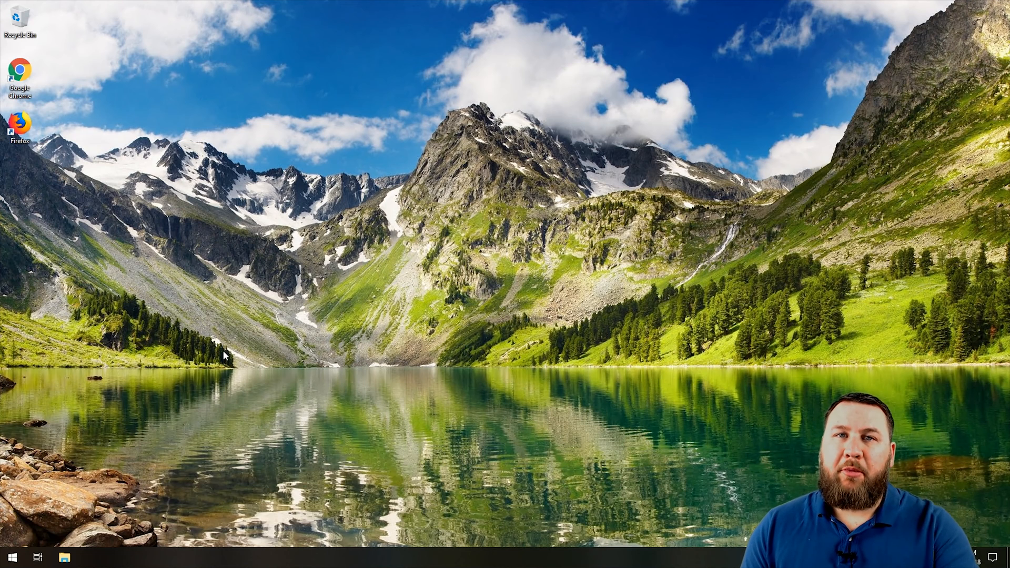
# Launch a fresh Command Prompt window again from the Run dialog
pyautogui.write('c')
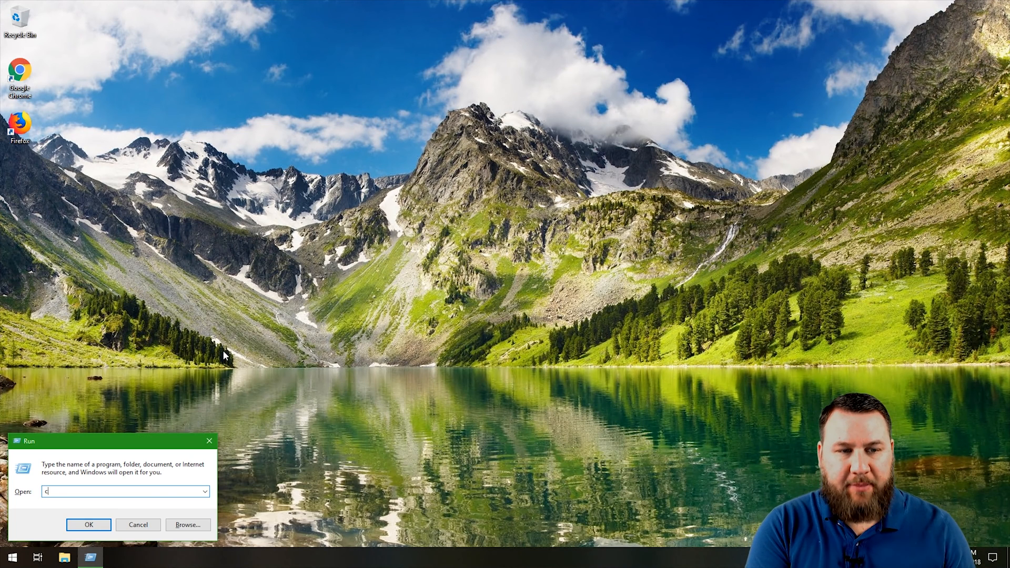
pyautogui.click(89, 524)
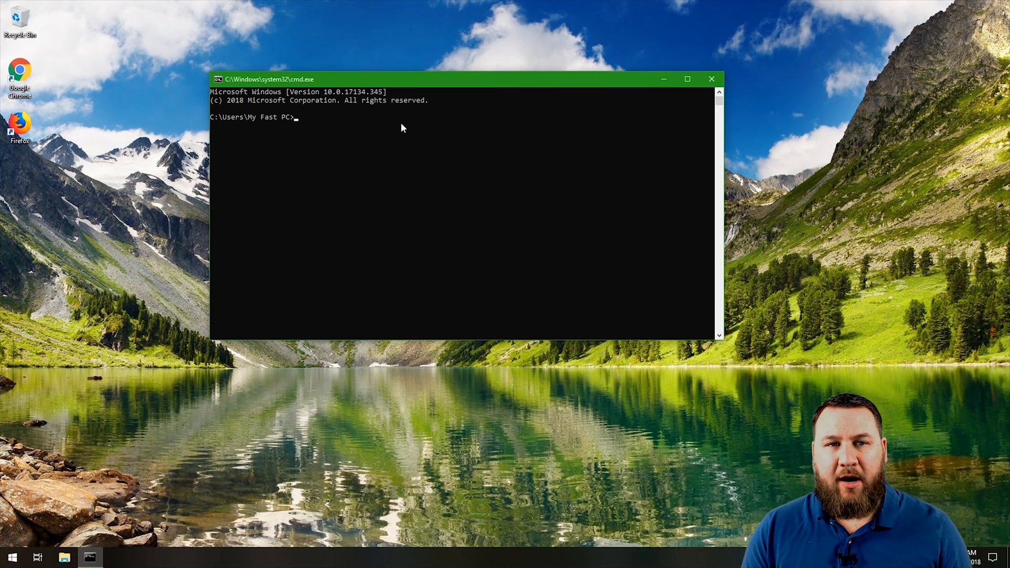
pyautogui.moveTo(285, 143)
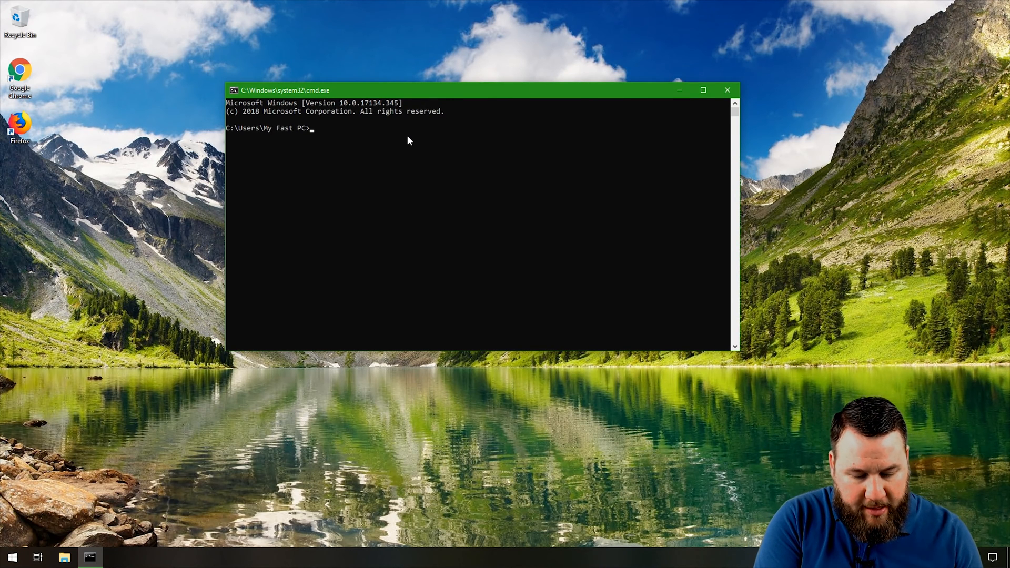
# Run ipconfig /release so the Ethernet adapter shows no IPv4 address or gateway
pyautogui.write('ipconfig')
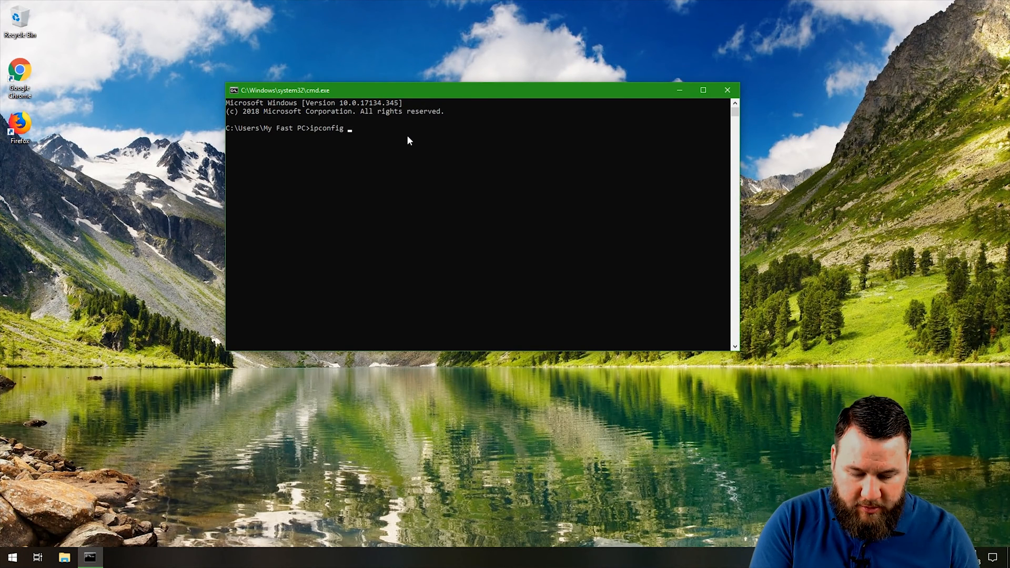
pyautogui.write('/release')
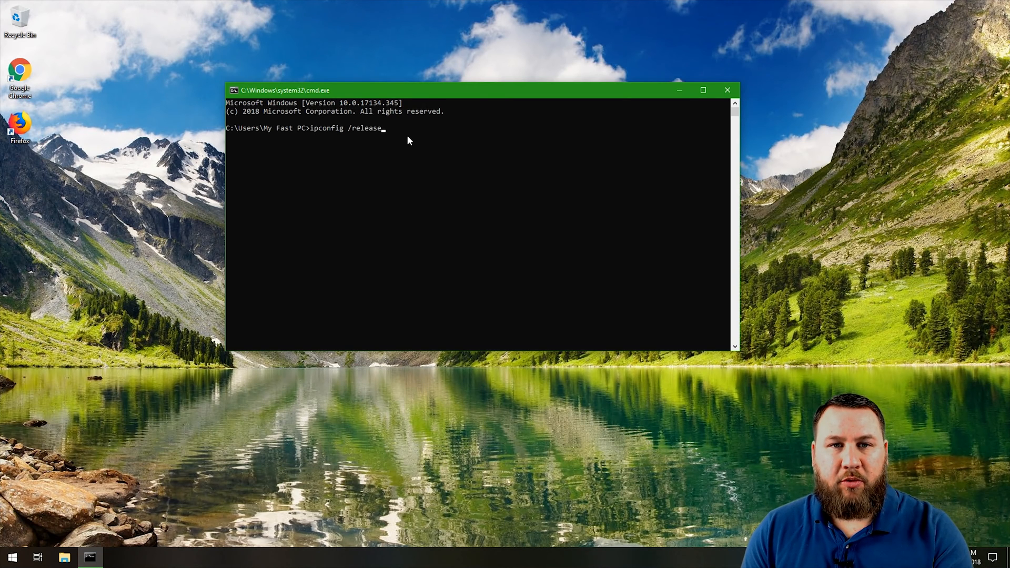
pyautogui.press('Enter')
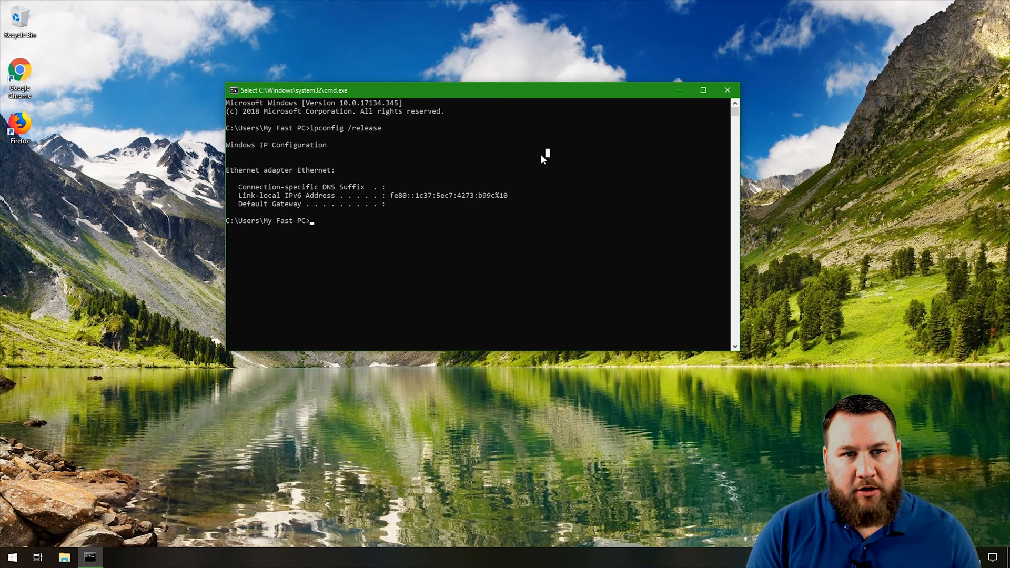
# Recall the last command and edit it to ipconfig /renew to obtain 172.31.82.43
pyautogui.write('ipconfig /release')
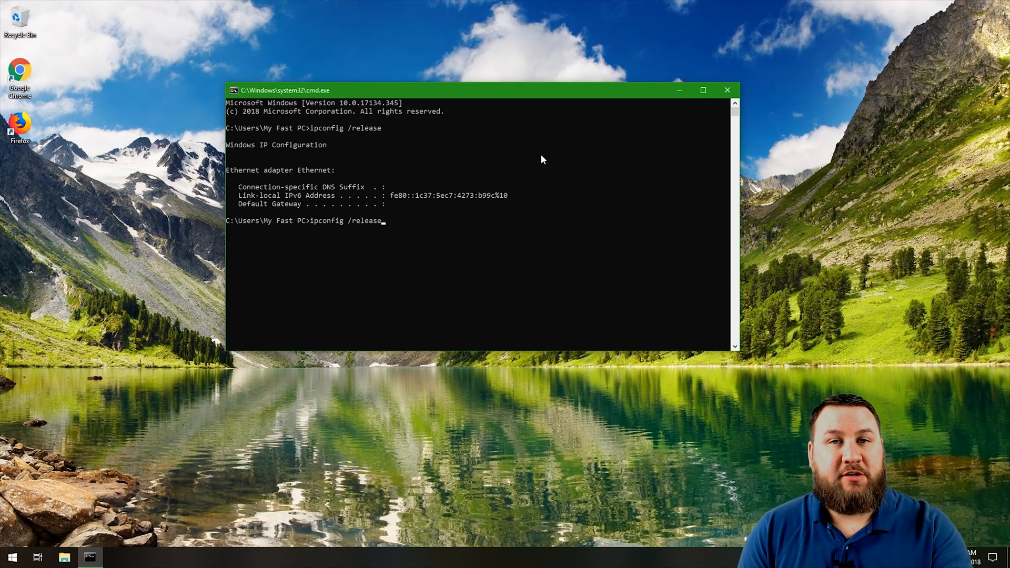
pyautogui.press('Backspace')
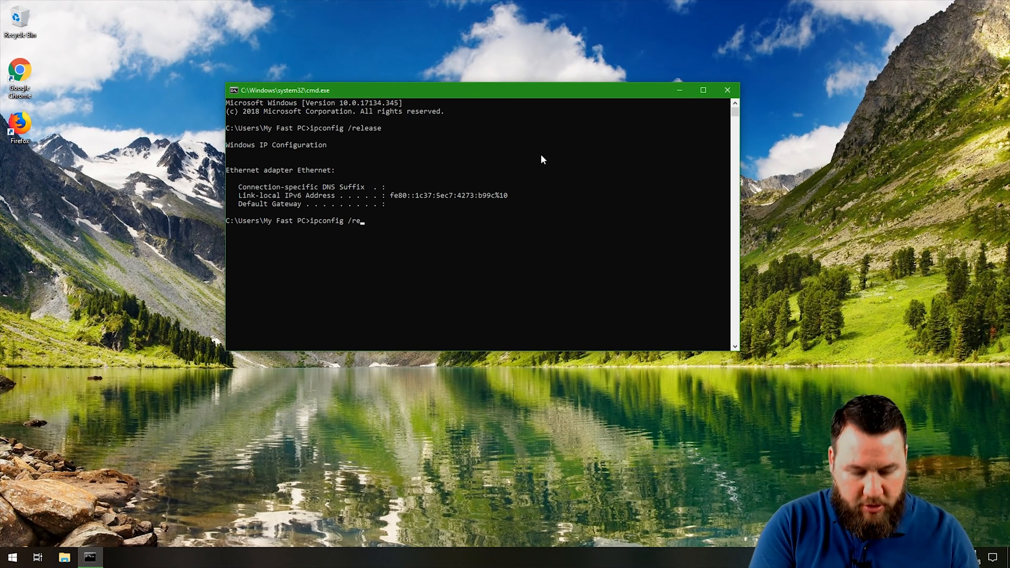
pyautogui.write('new')
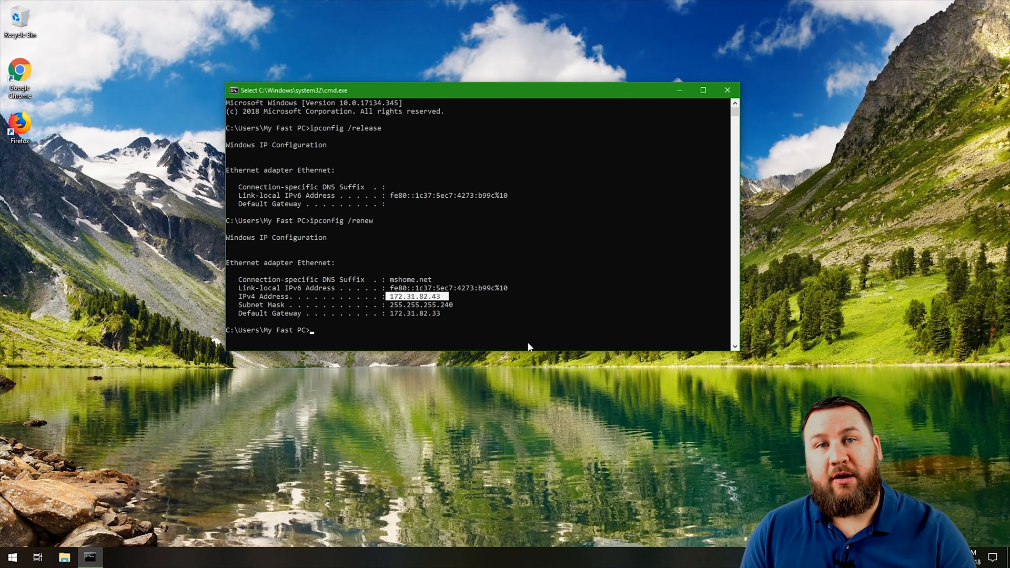
pyautogui.moveTo(441, 163)
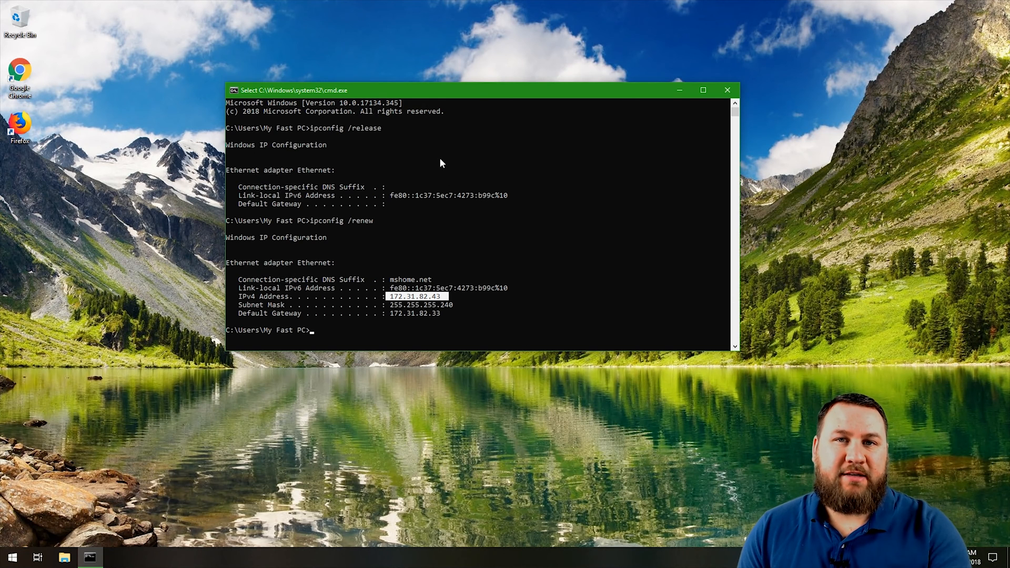
pyautogui.moveTo(436, 171)
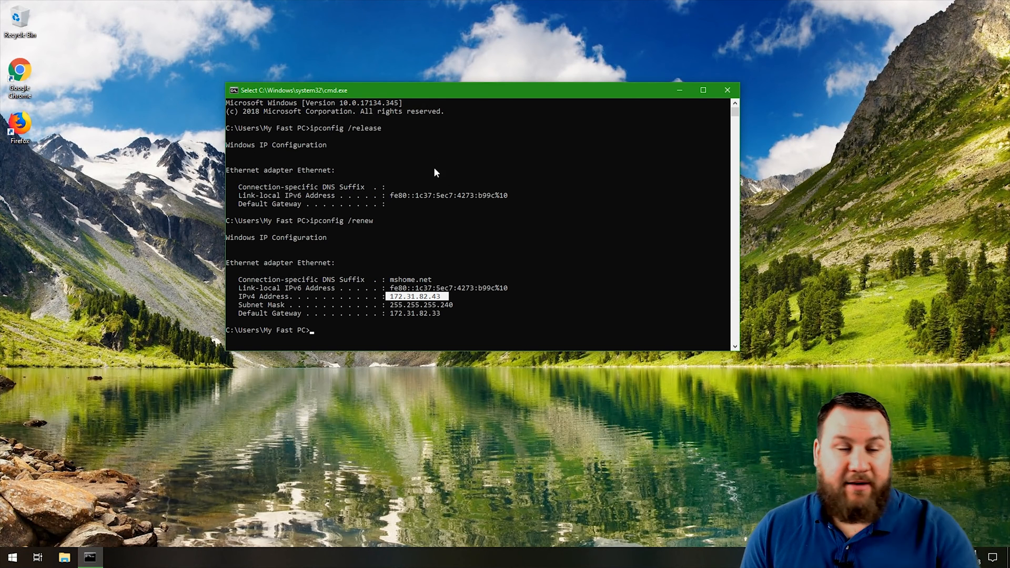
pyautogui.moveTo(438, 197)
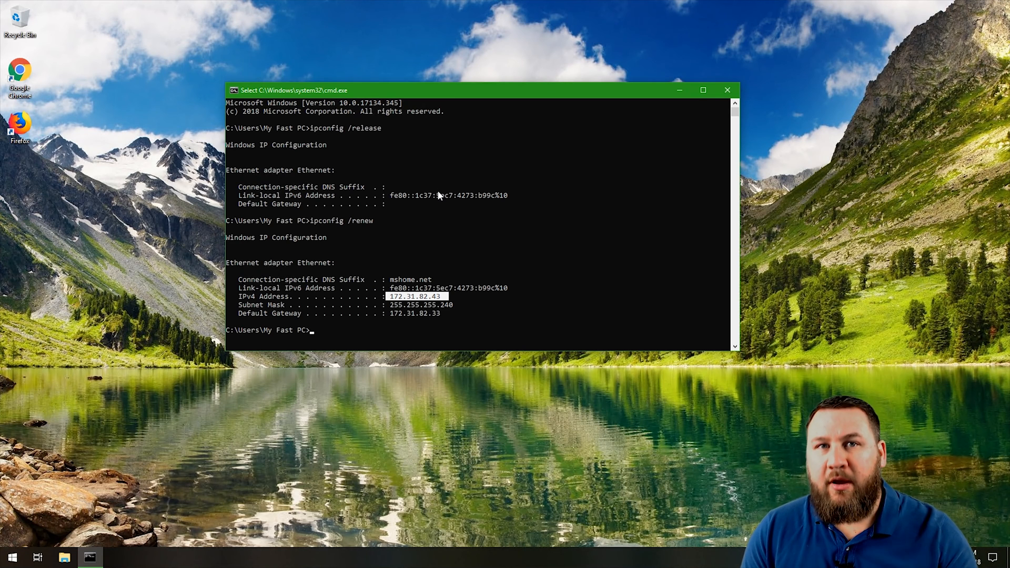
pyautogui.moveTo(538, 159)
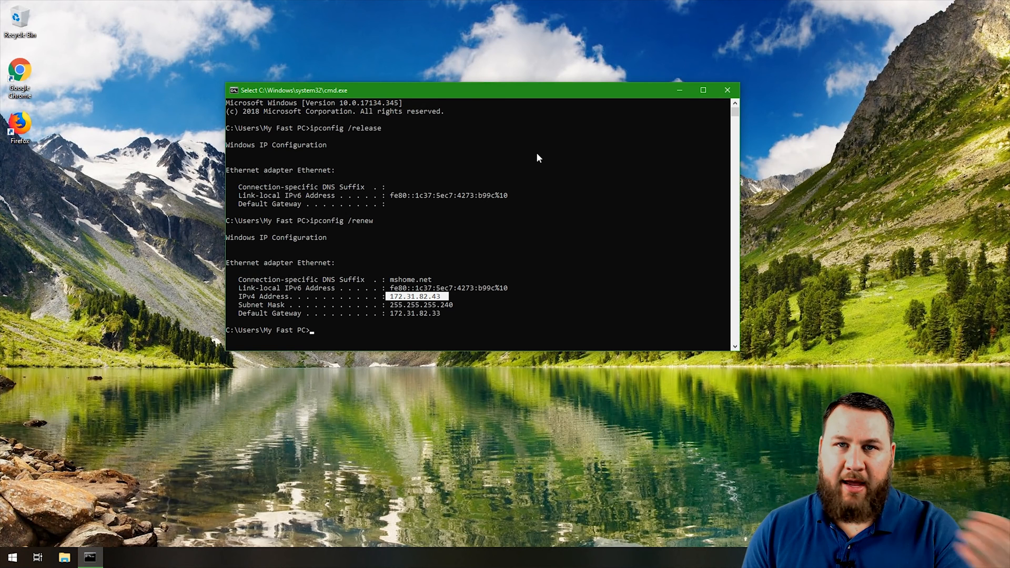
pyautogui.moveTo(476, 266)
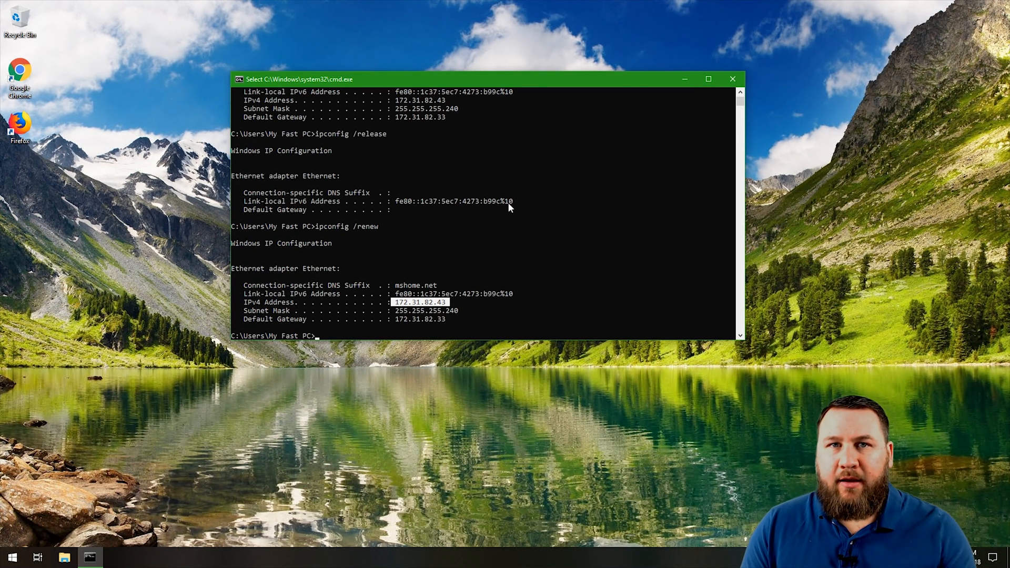
pyautogui.moveTo(468, 138)
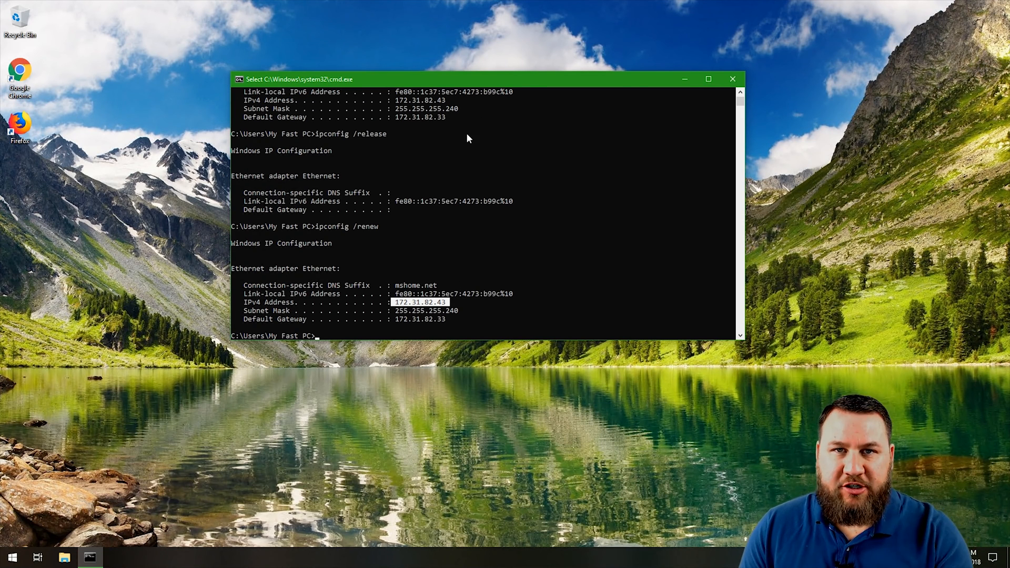
pyautogui.moveTo(546, 106)
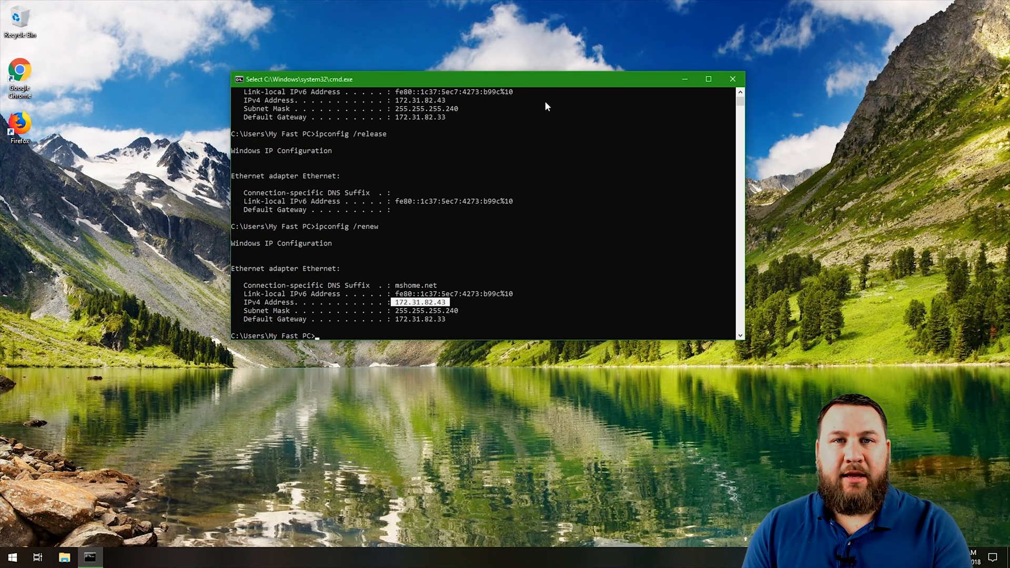
pyautogui.moveTo(526, 127)
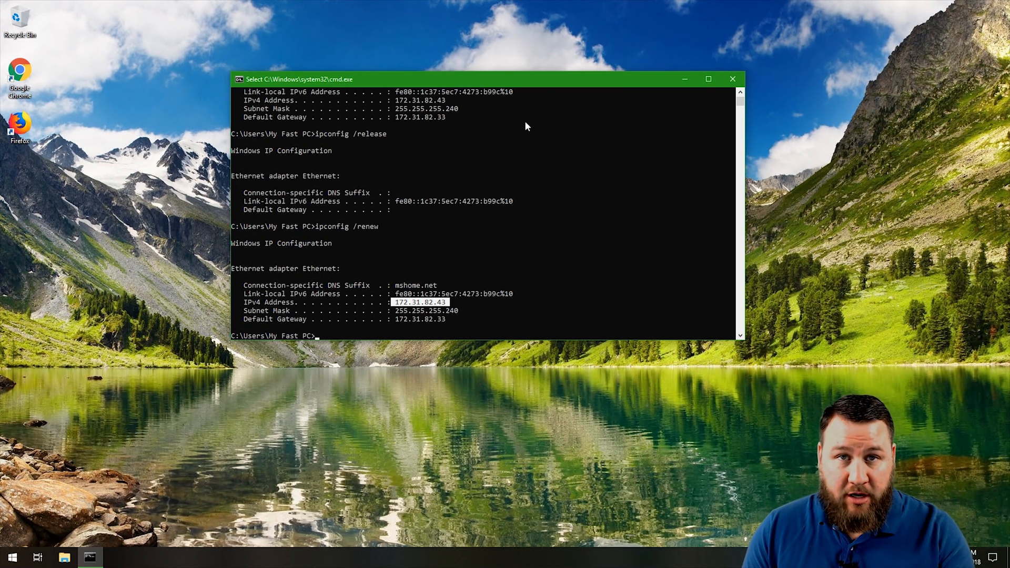